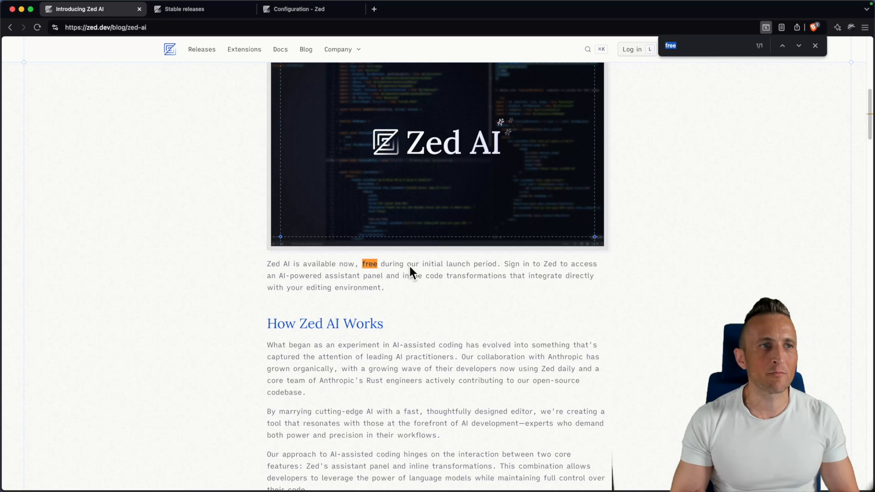
View the 0.149.3 stable release notes, then highlight the free-launch sentence in the Zed AI post
left_click(201, 9)
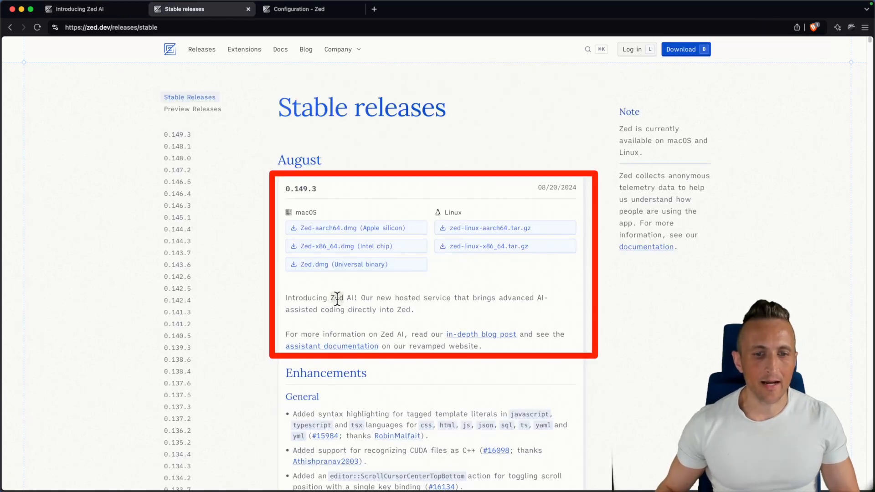
double_click(339, 297)
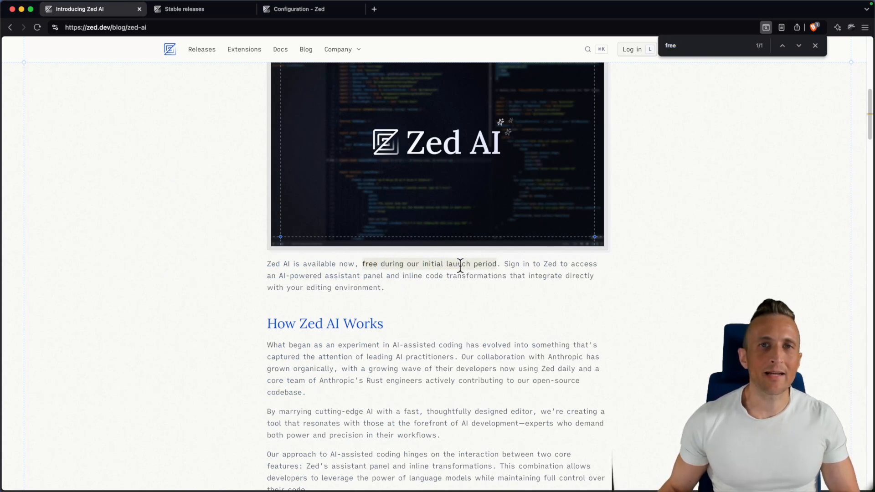
mouse_move(473, 268)
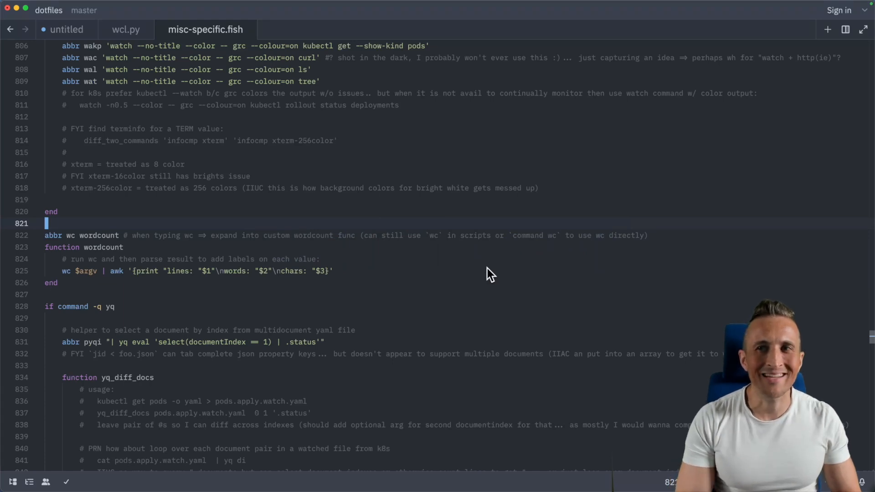
Run 'assistant: show configuration' from the command palette to show the Anthropic provider setup
key("cmd+shift+p")
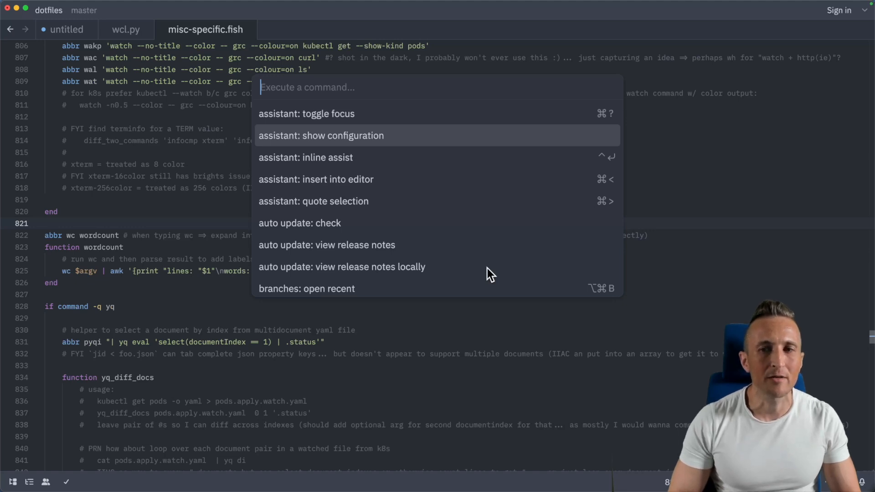
left_click(321, 135)
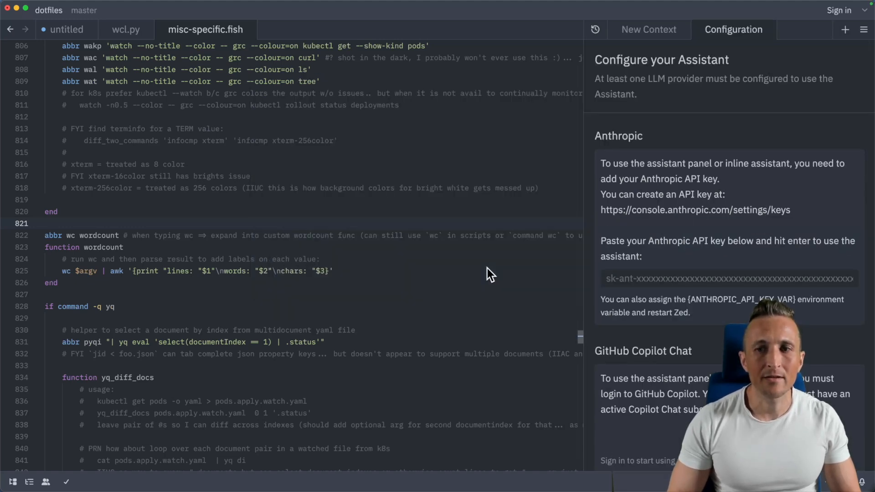
mouse_move(690, 142)
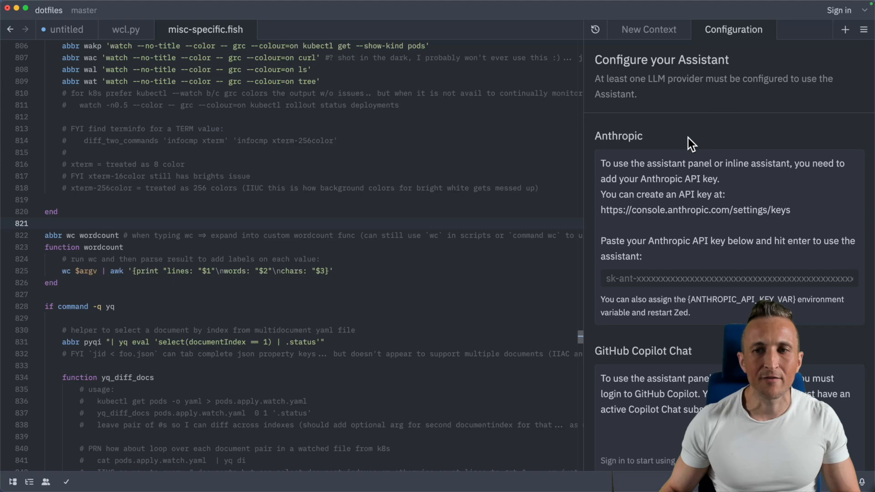
mouse_move(641, 153)
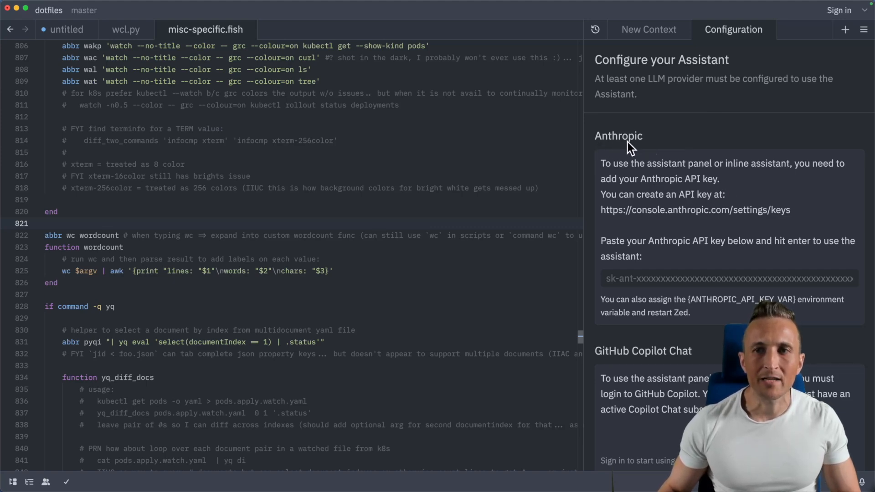
scroll("down", 3)
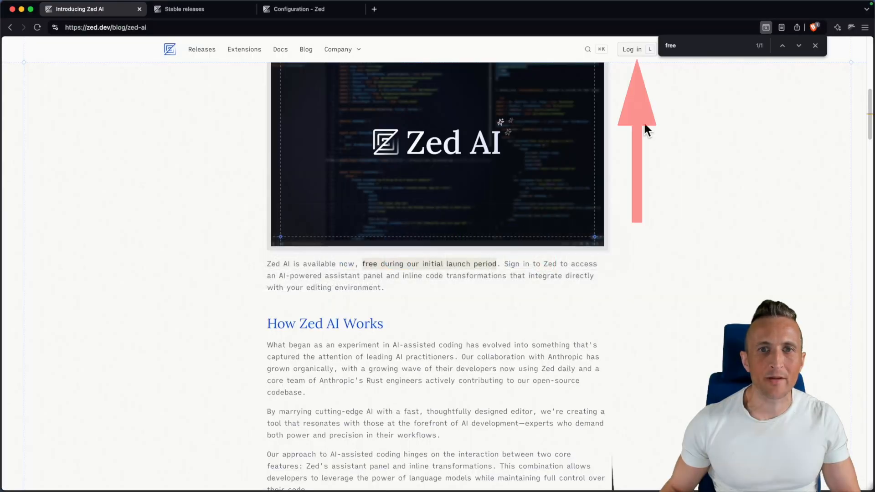
left_click(632, 49)
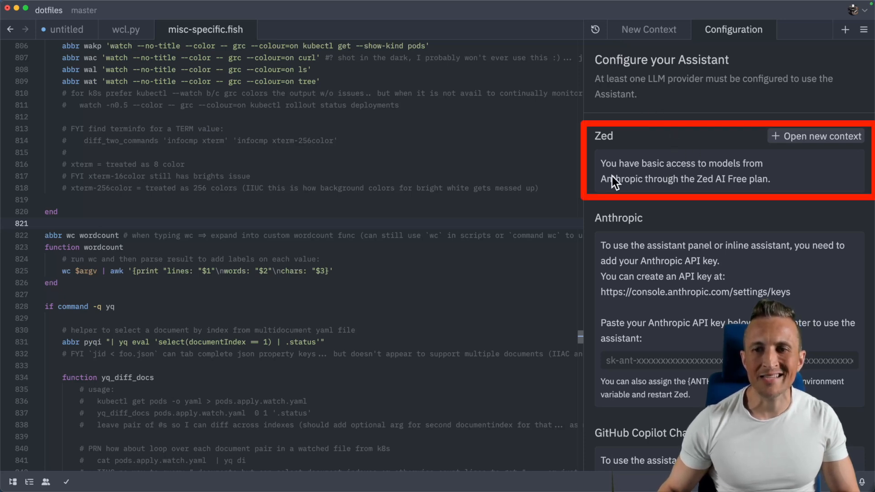
mouse_move(710, 176)
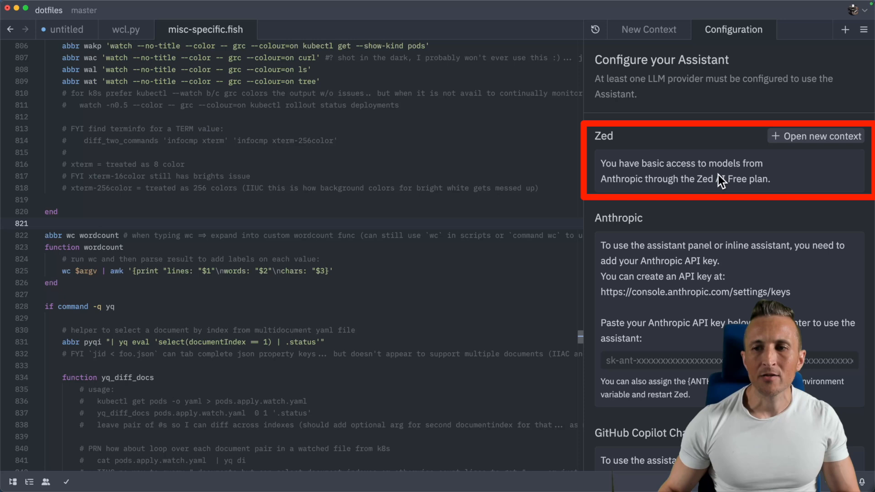
mouse_move(686, 194)
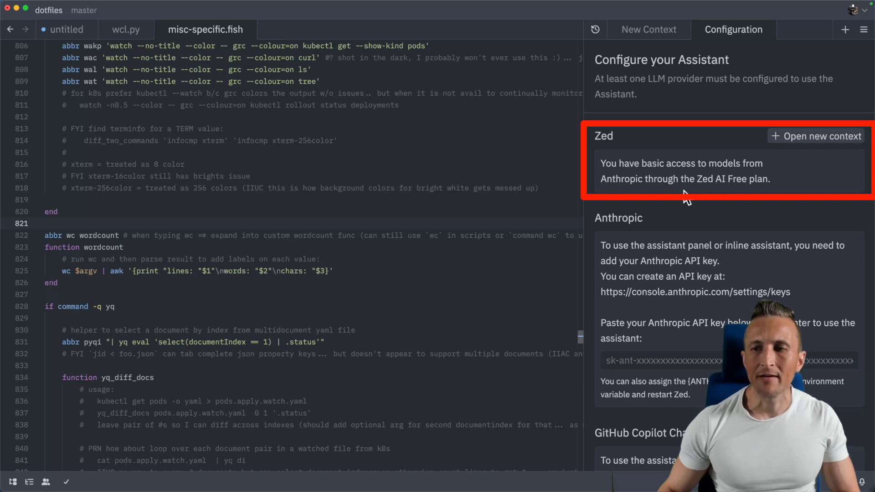
mouse_move(678, 181)
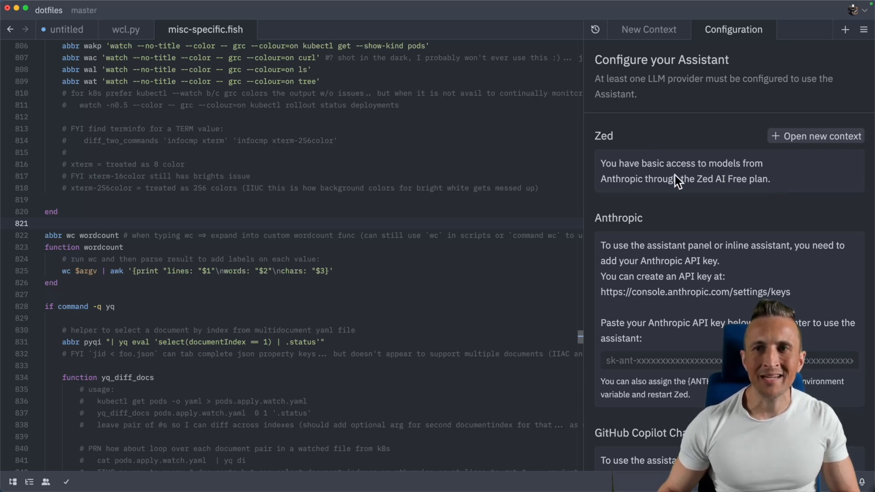
Start a new context with Claude 3.5 Sonnet (Zed) and ask 'what is your name?'
left_click(648, 29)
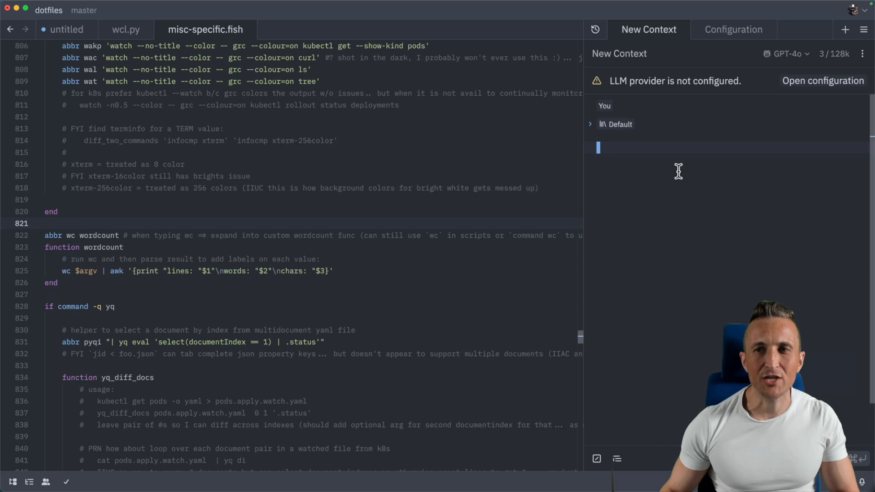
mouse_move(678, 88)
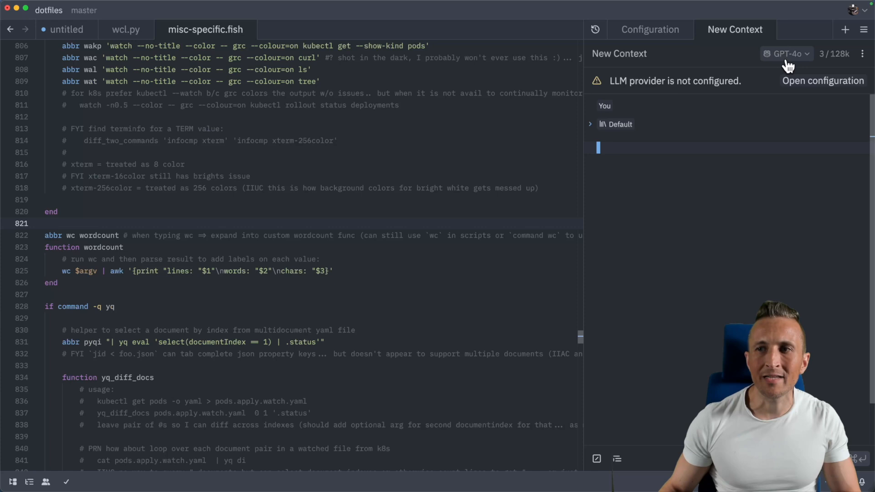
left_click(787, 53)
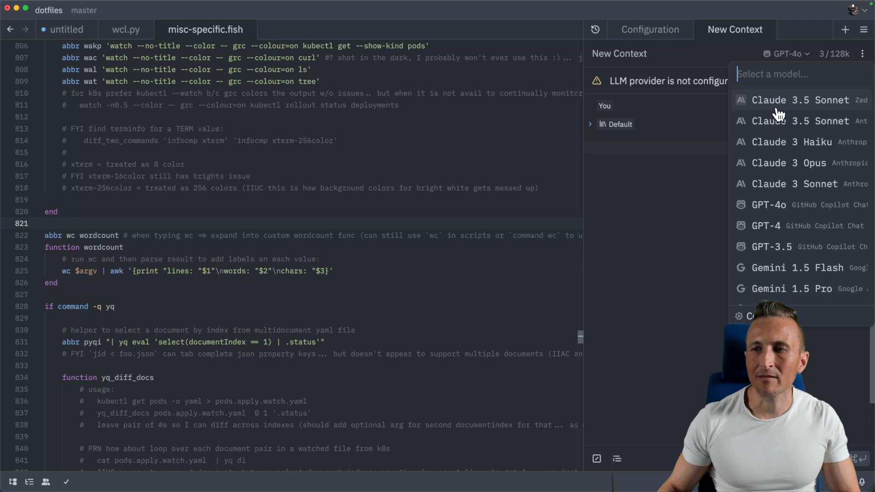
mouse_move(863, 111)
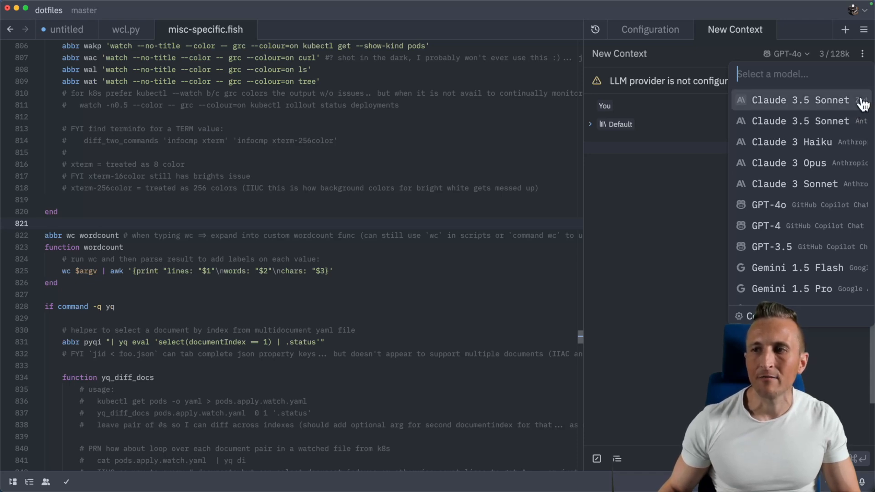
left_click(799, 101)
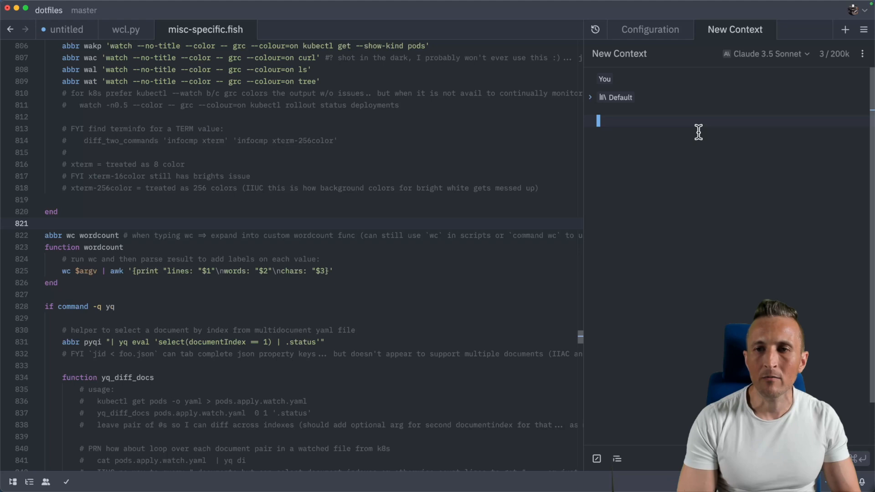
type("what is your name?")
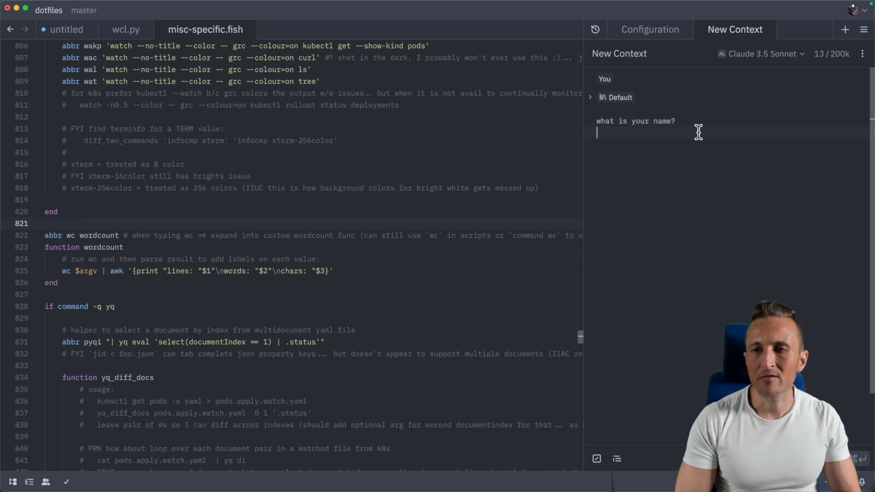
key("Enter")
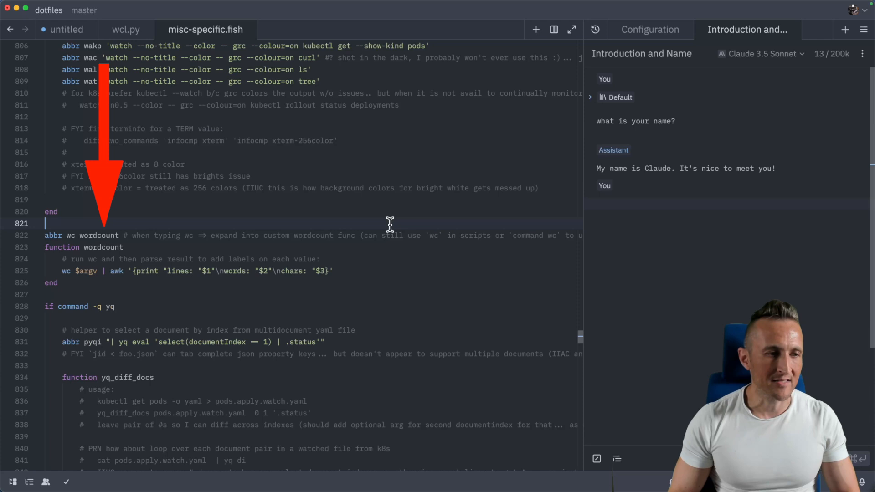
Inline-assist the selected wordcount function with 'rearrange the output to be chars words and lines last'
left_click_drag(44, 235, 45, 295)
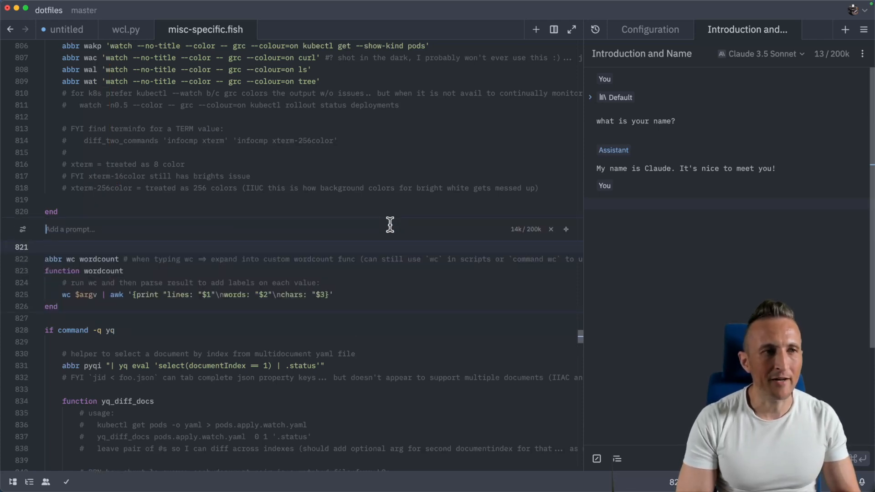
left_click(67, 29)
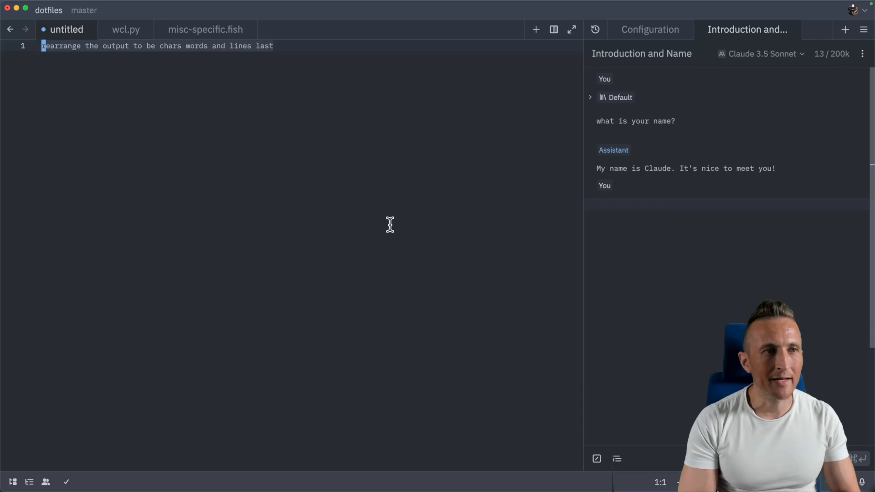
left_click(204, 29)
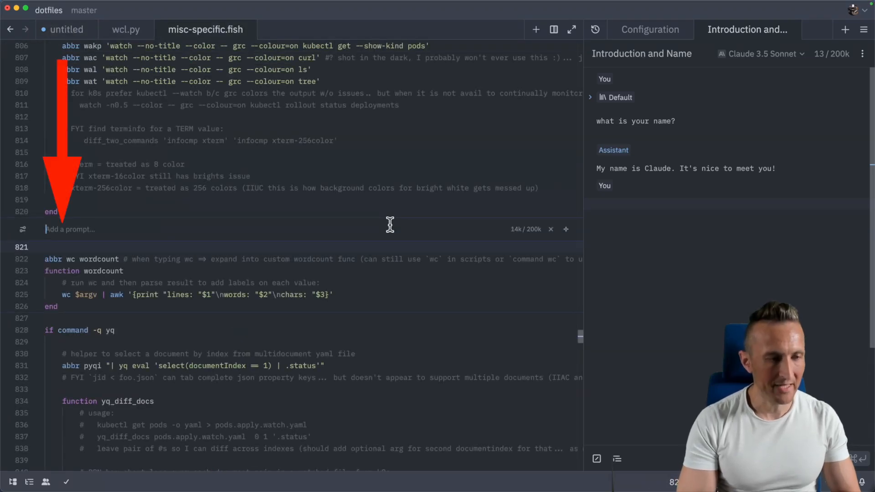
type("rearrange the output to be chars words and lines last")
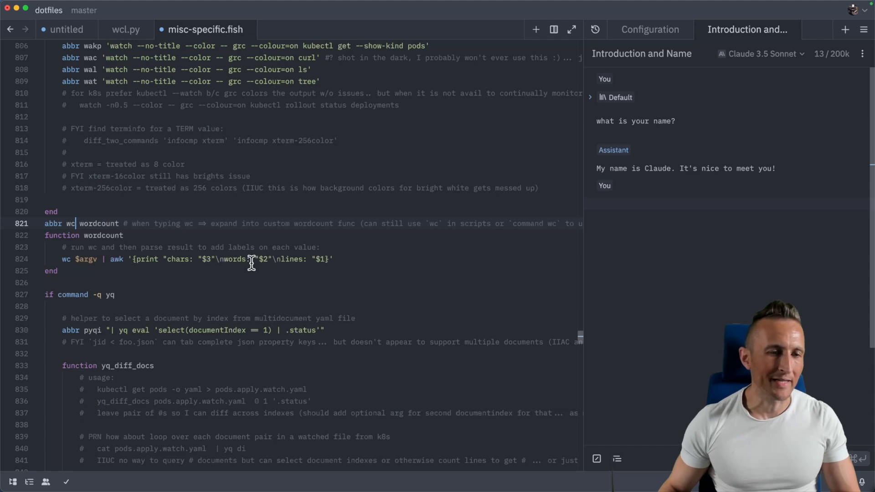
mouse_move(198, 254)
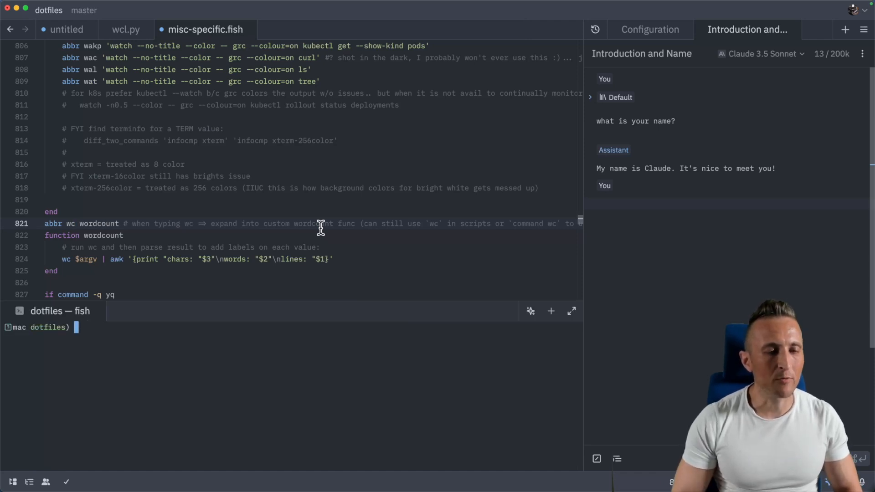
Ask the terminal inline assistant to 'list big files', producing a du, sort and head command
type("list big files")
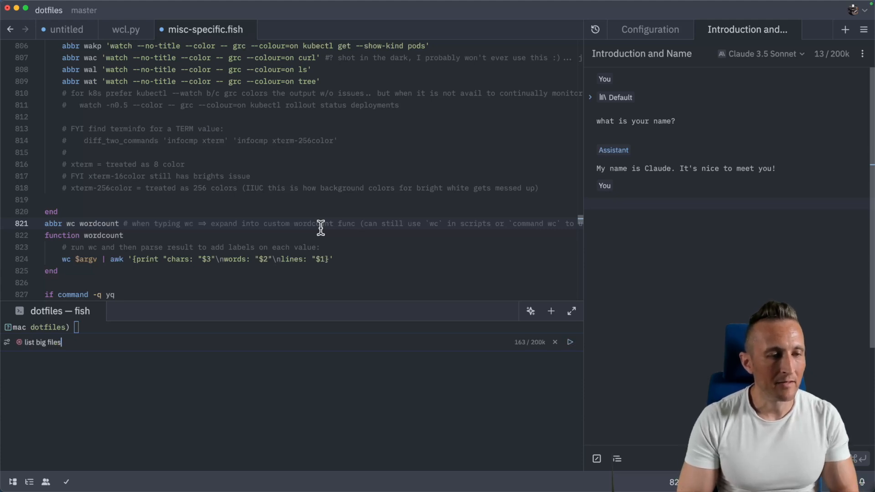
mouse_move(67, 354)
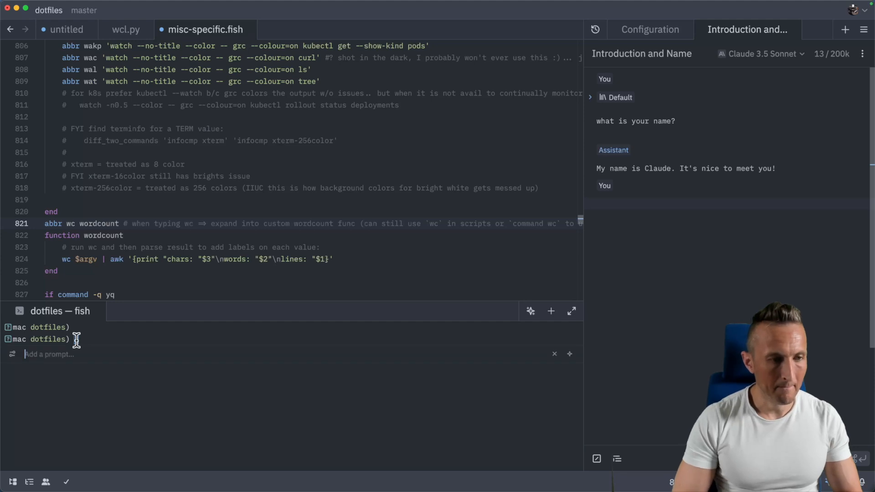
type("list big files")
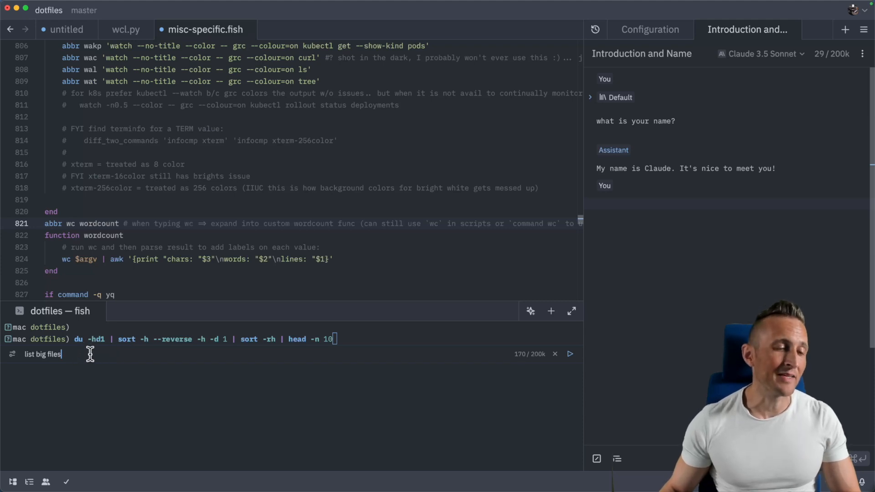
mouse_move(115, 365)
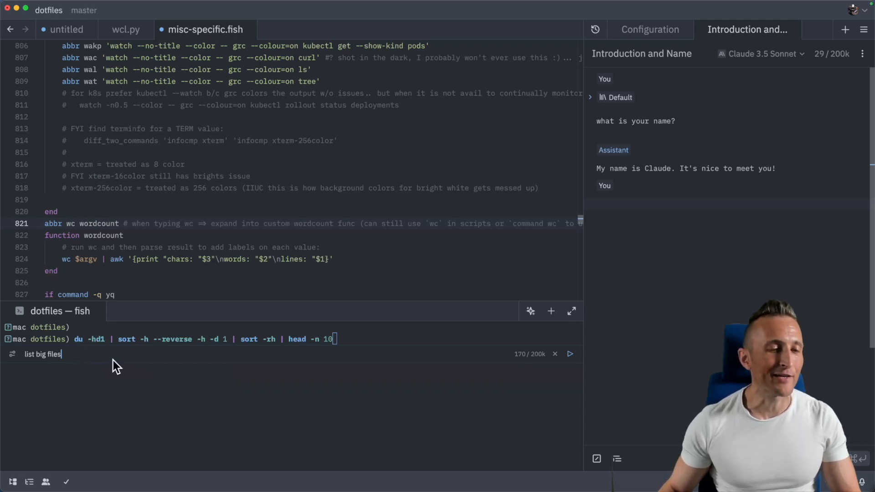
mouse_move(174, 357)
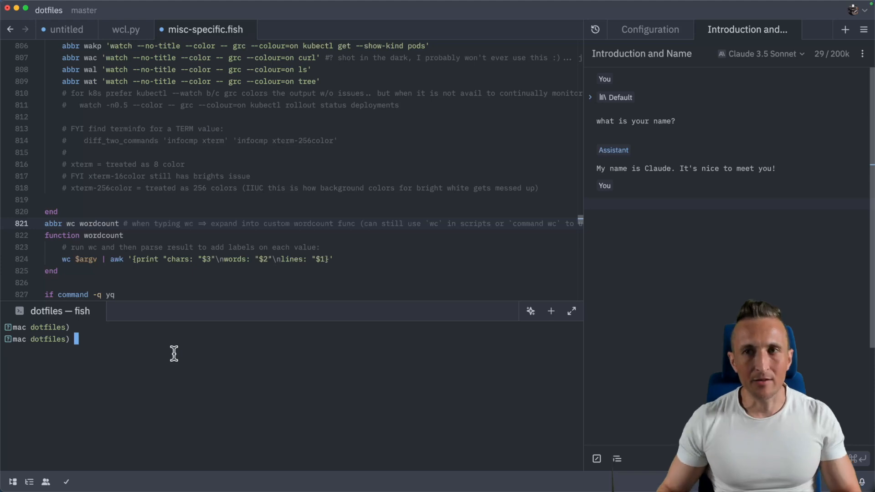
Show the assistant Configuration page and scroll past Google AI to the Ollama and OpenAI sections
left_click(649, 29)
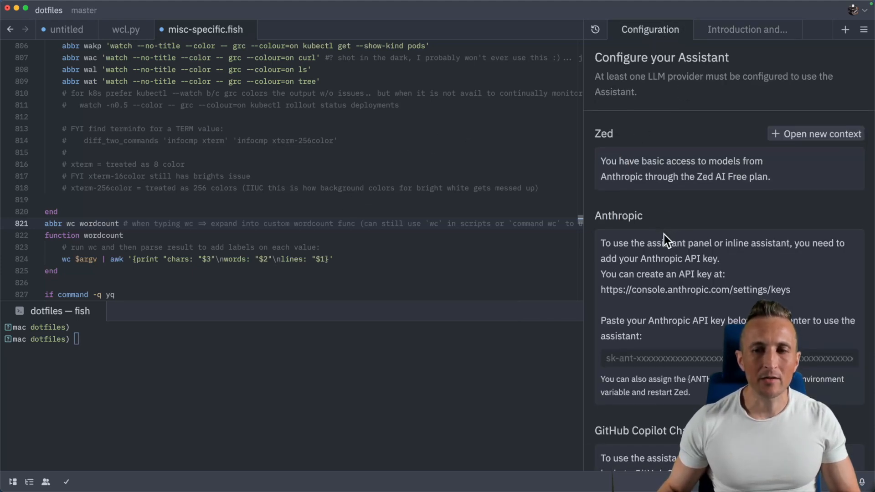
scroll("down", 3)
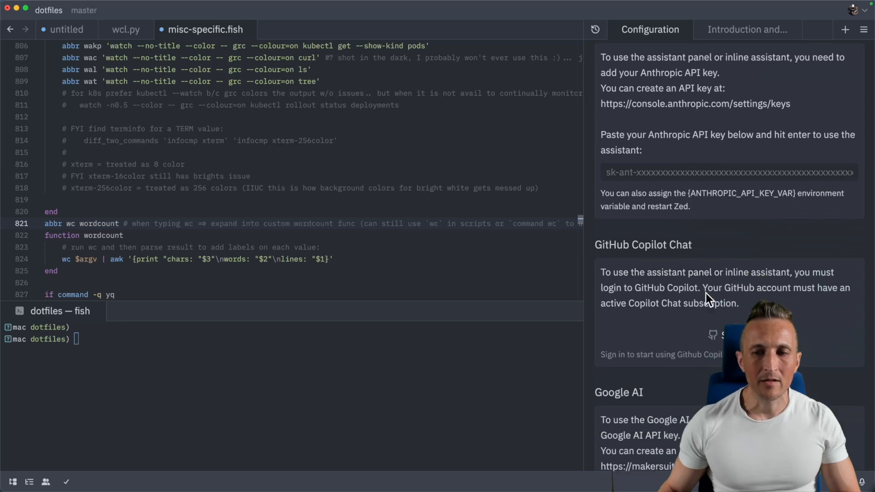
scroll("down", 3)
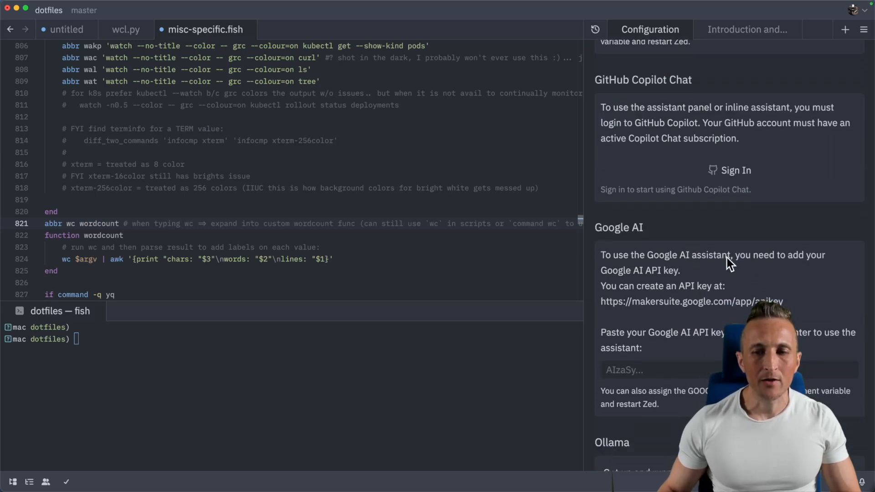
scroll("down", 3)
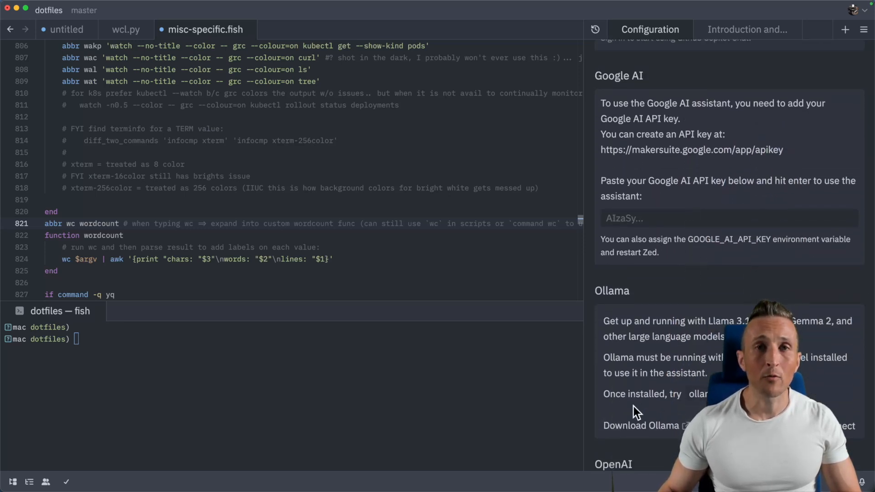
scroll("down", 3)
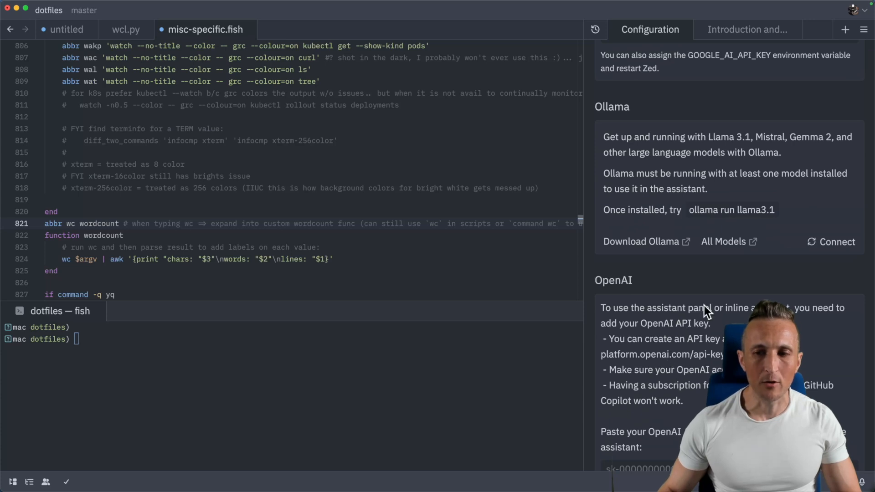
mouse_move(665, 305)
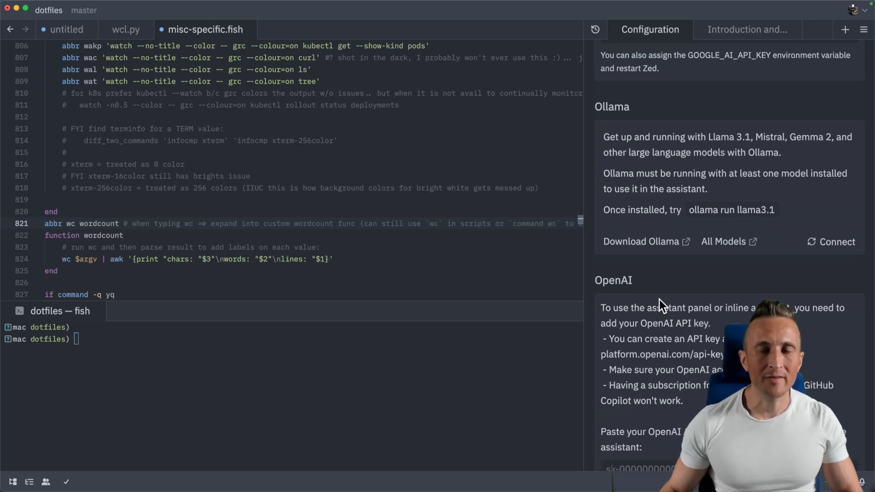
In the Introduction and Name conversation, insert the timestamp with /now, then remove it back to '/'
left_click(746, 29)
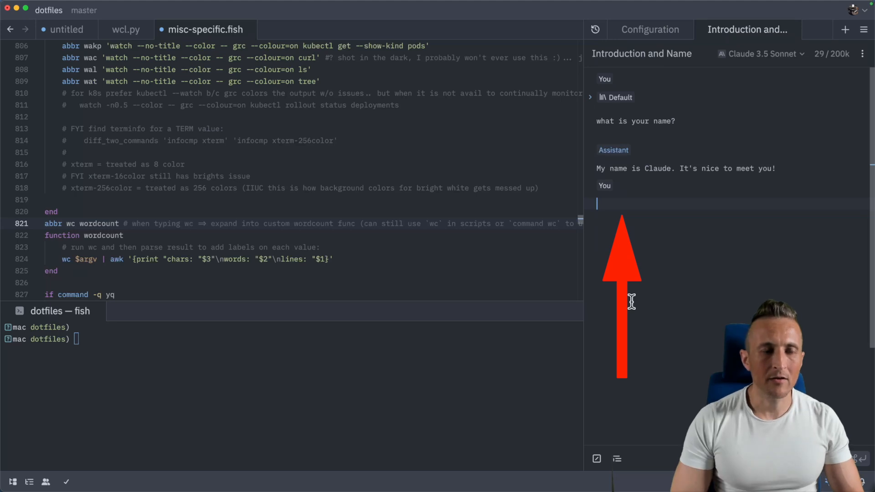
type("/")
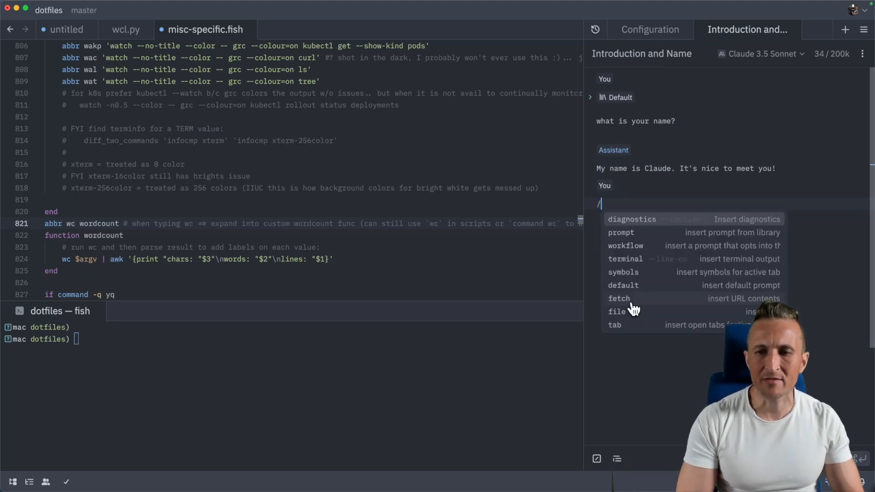
type("now")
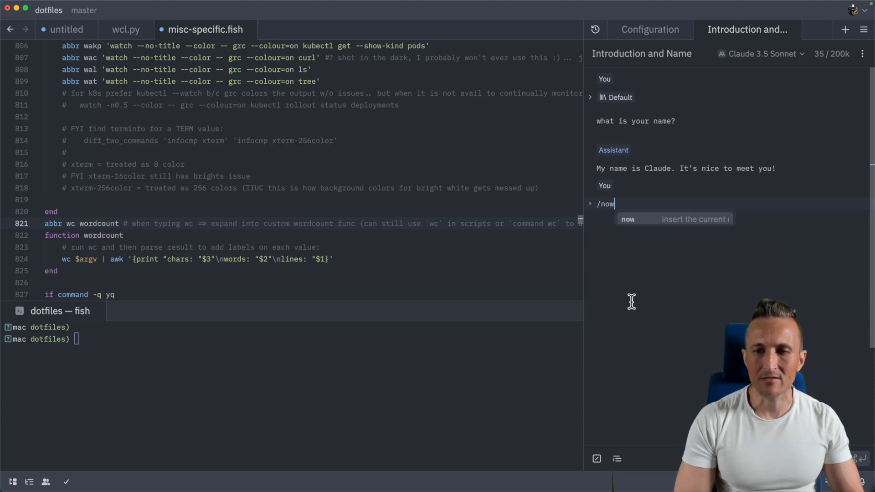
left_click(627, 219)
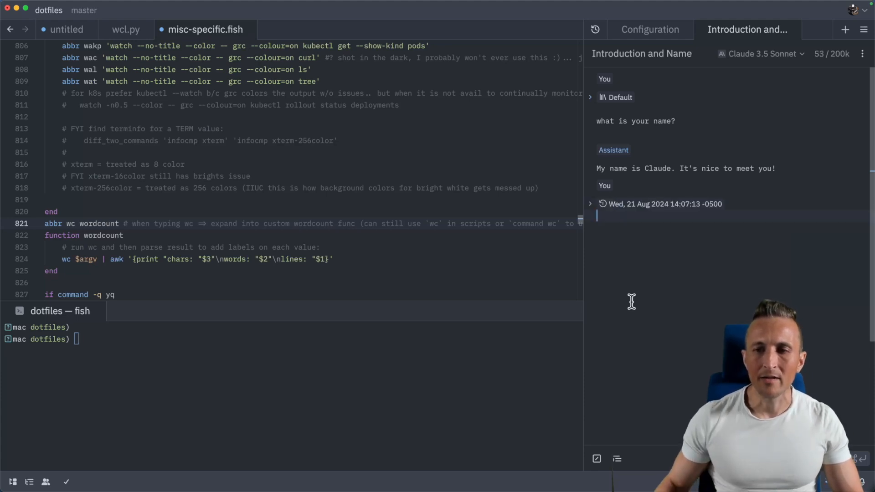
type("/now")
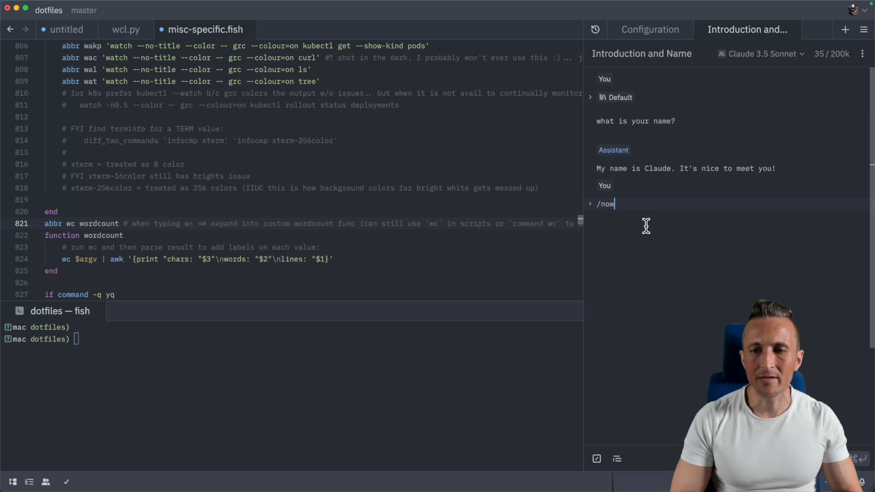
key("BackSpace")
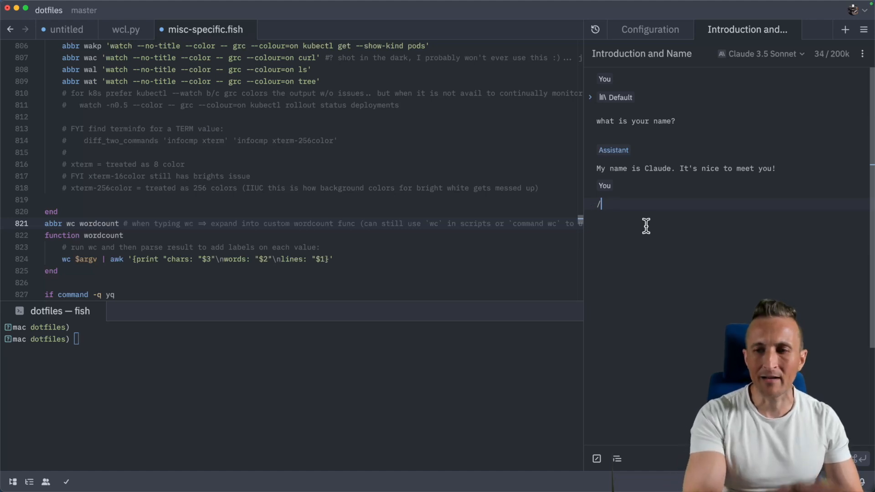
Insert the active misc-specific.fish file with the /tab command, then remove it again
type("ta")
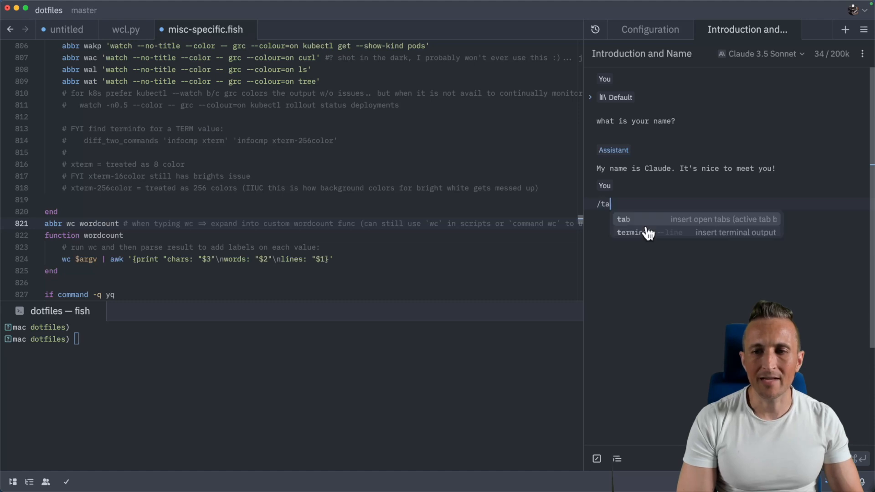
left_click(624, 219)
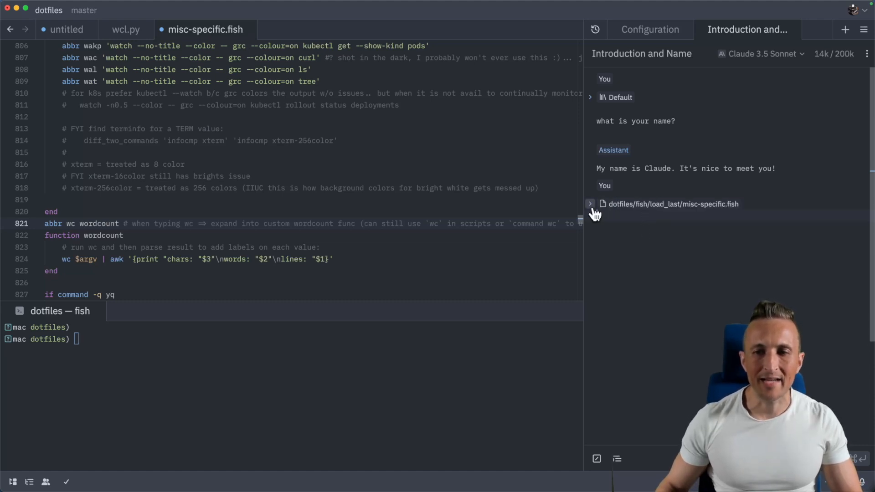
left_click(590, 204)
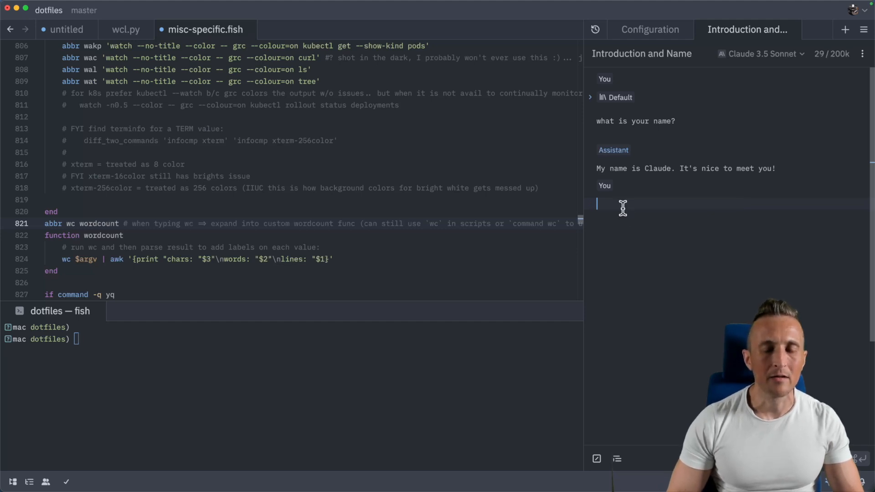
Run ls on the dotfiles folder and insert that terminal output into the message with /term
type("/")
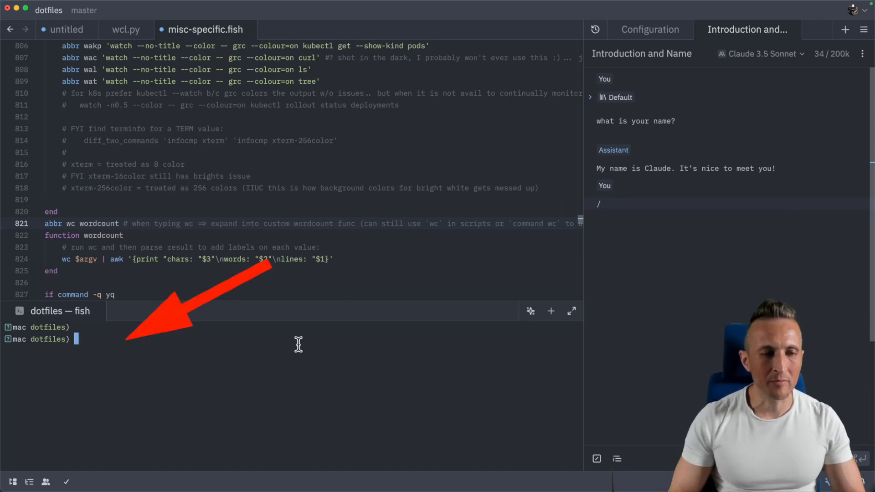
type("ls")
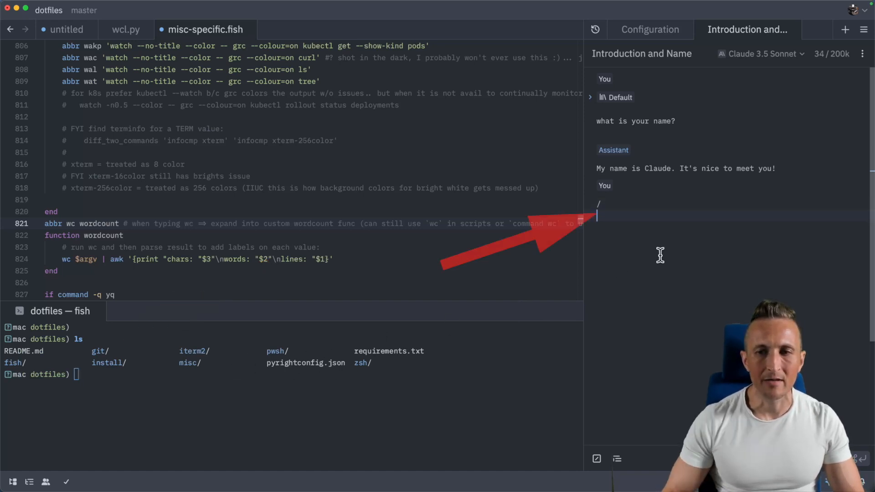
type("term")
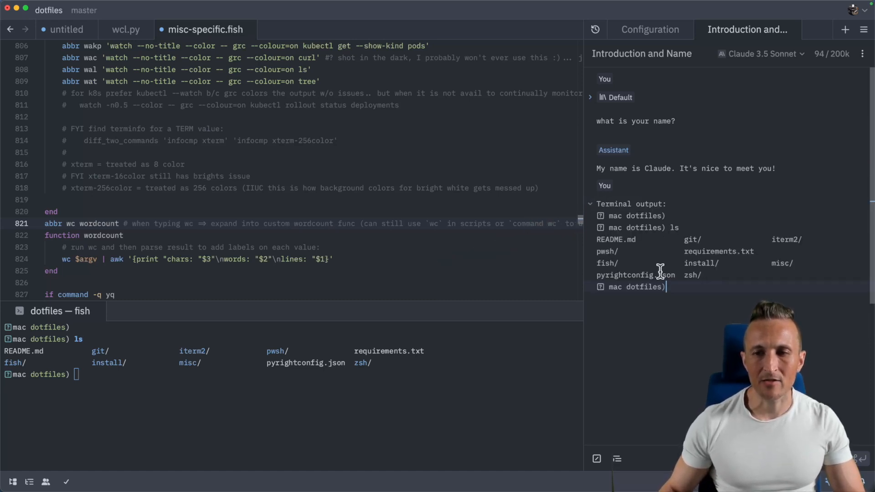
mouse_move(484, 218)
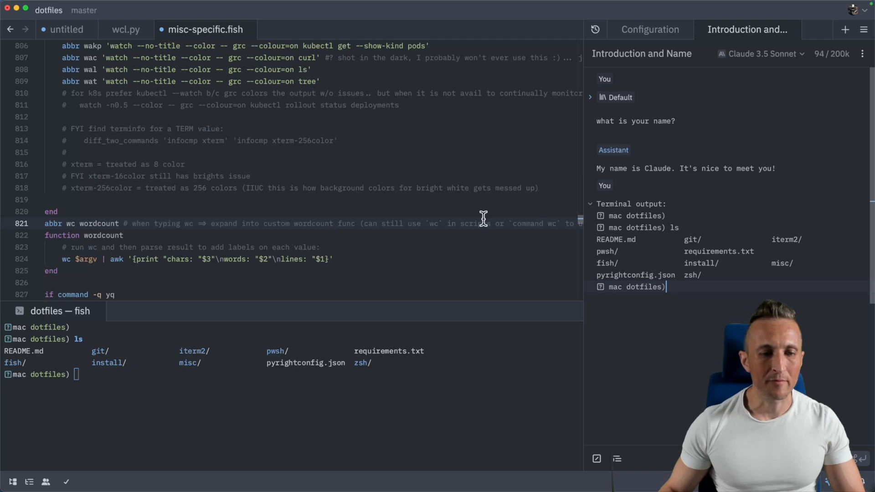
mouse_move(277, 327)
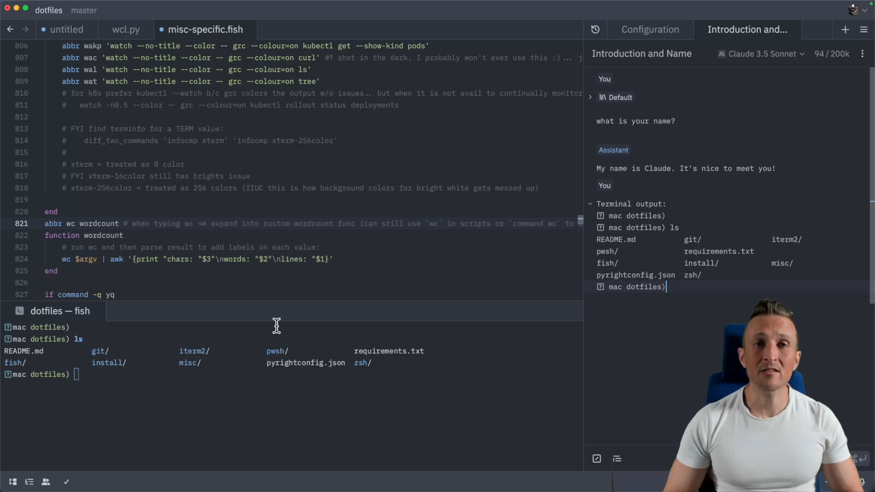